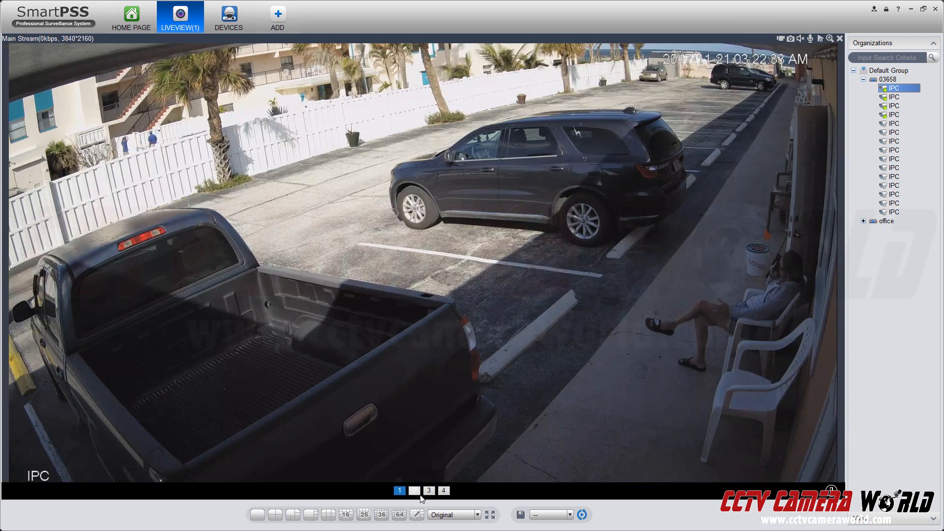
- Page through camera feeds 2 and 3, then switch to the 4-window split layout
click(414, 491)
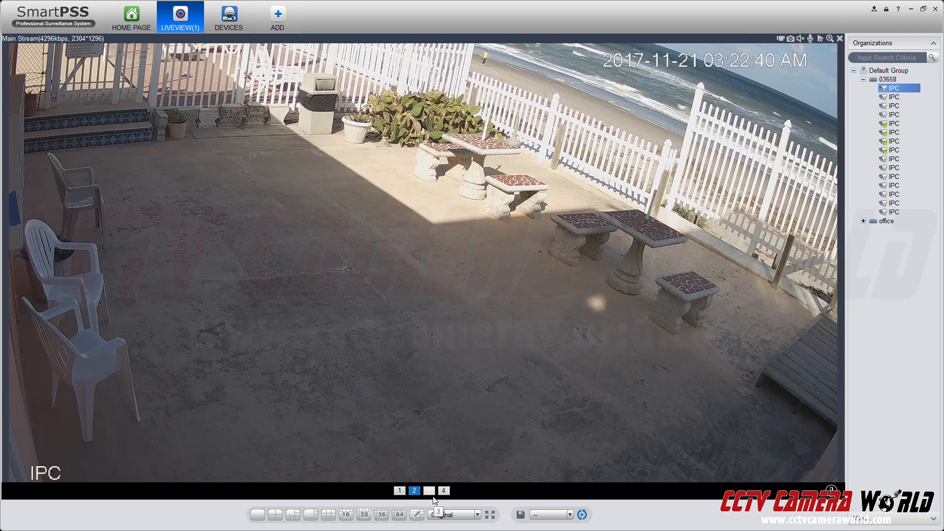
click(428, 490)
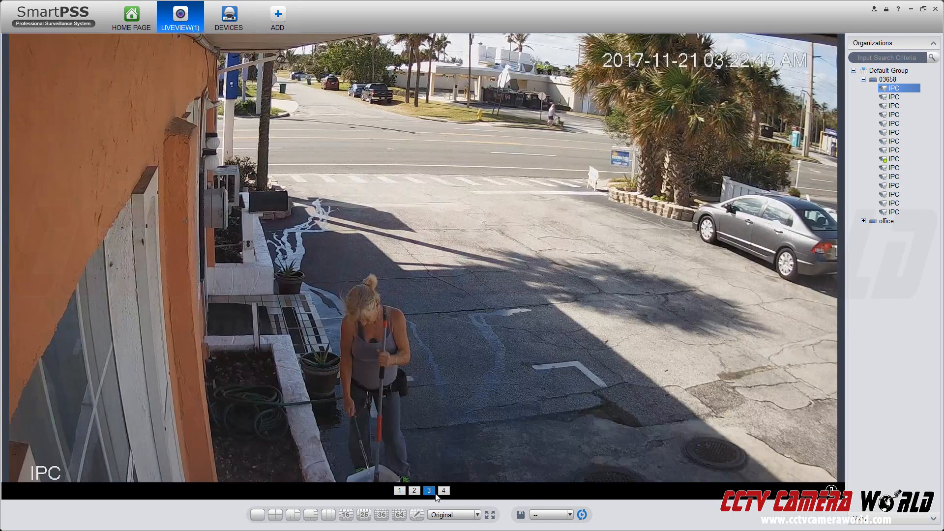
click(292, 515)
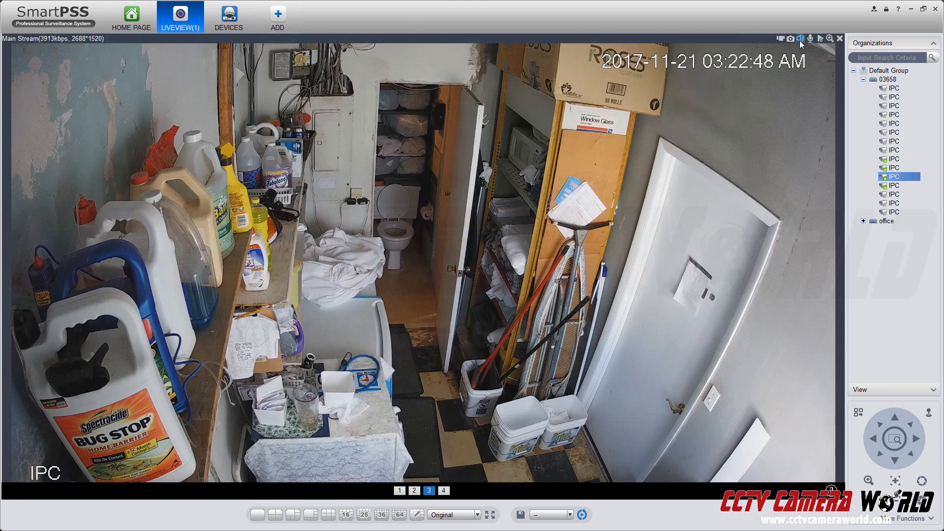
mouse_move(801, 38)
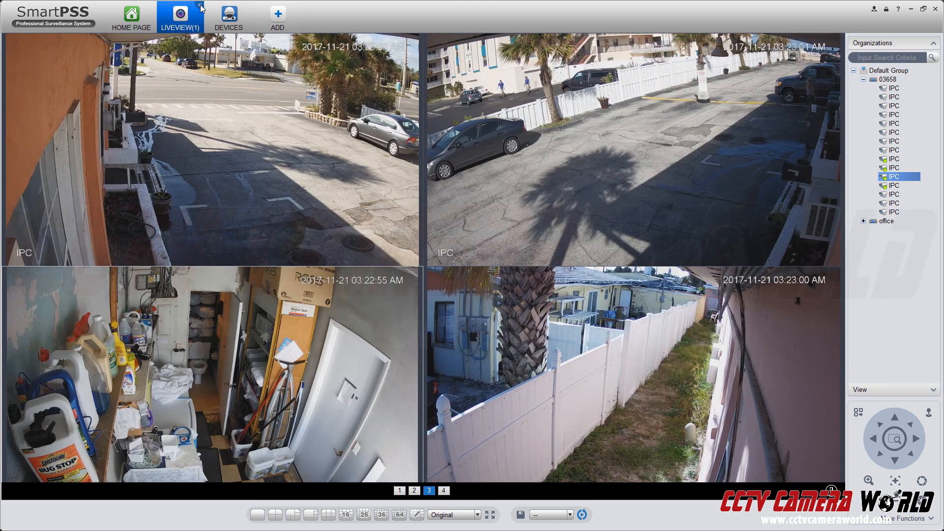
- Start a new live view playing the first 03658 camera top-left as sub stream
click(228, 17)
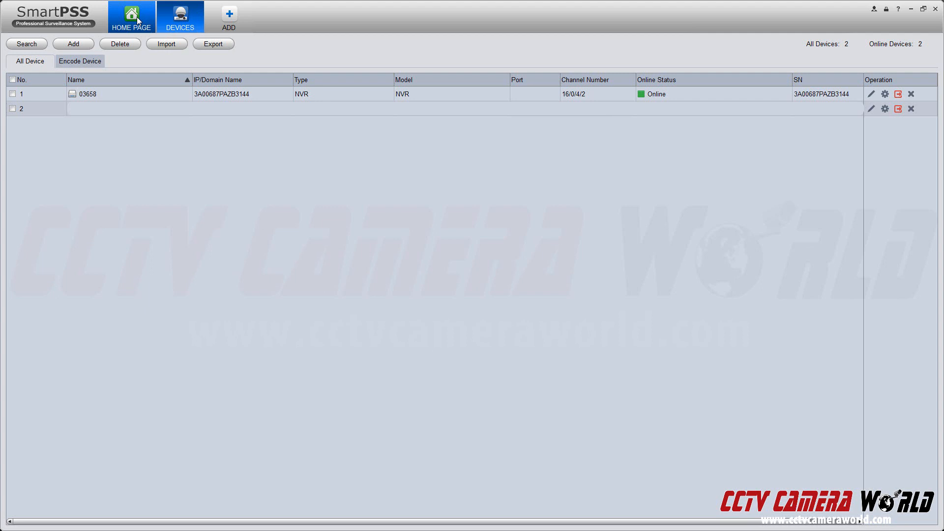
click(131, 17)
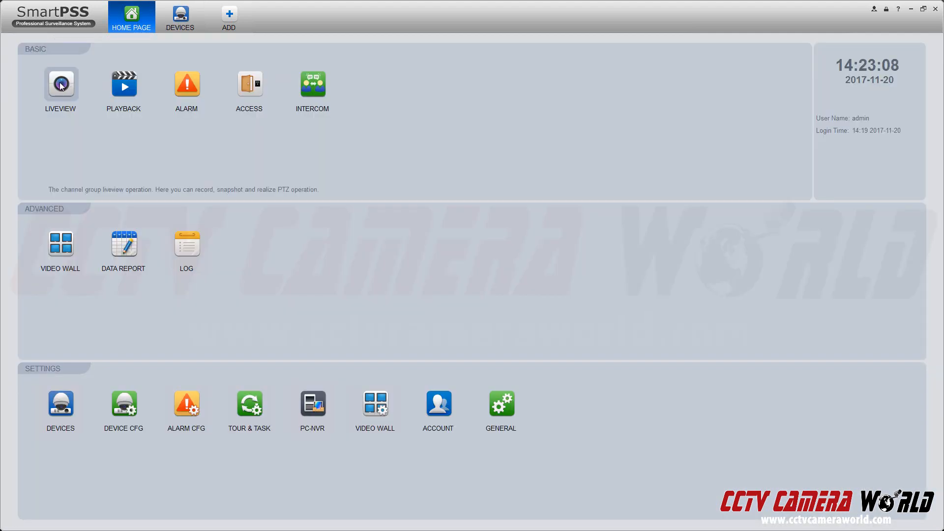
click(59, 83)
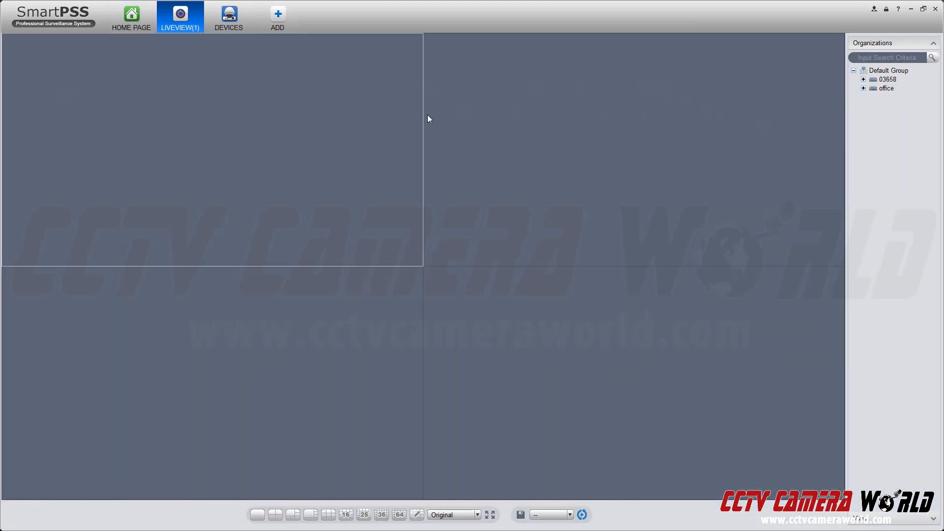
click(864, 78)
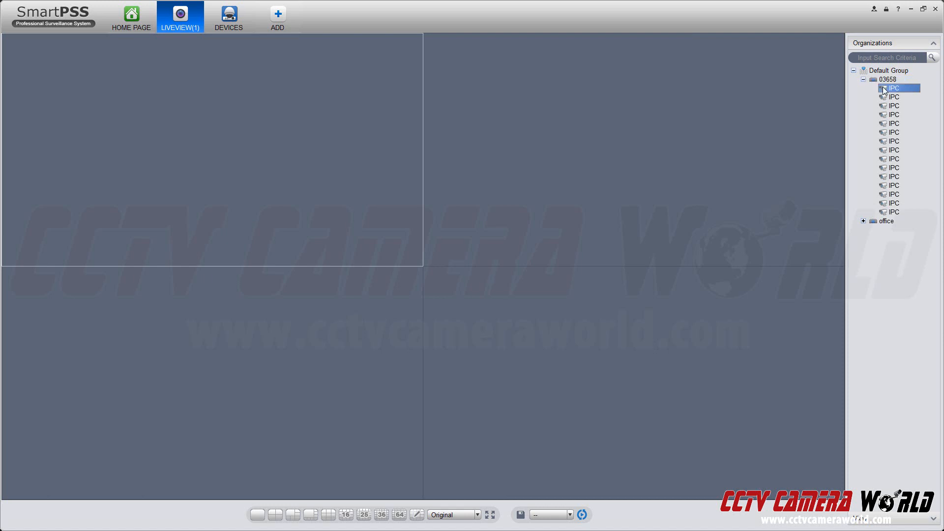
double_click(892, 88)
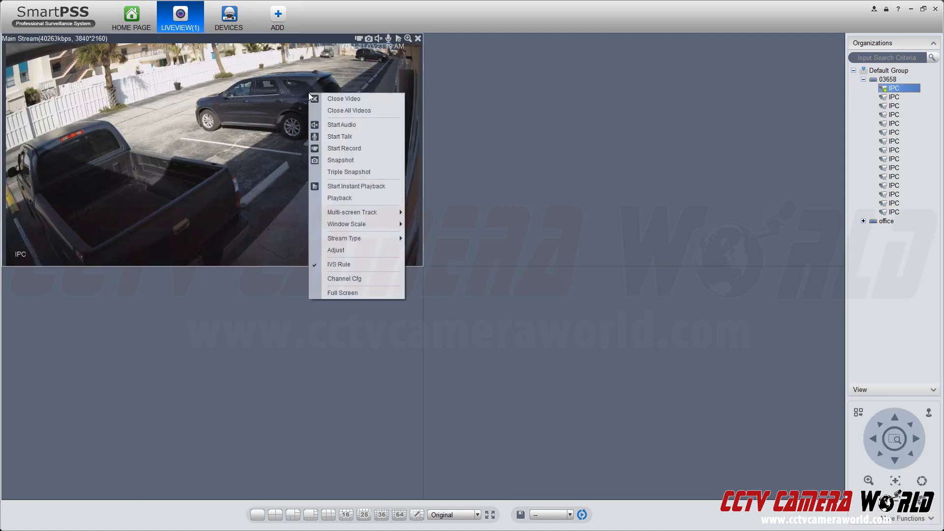
mouse_move(346, 224)
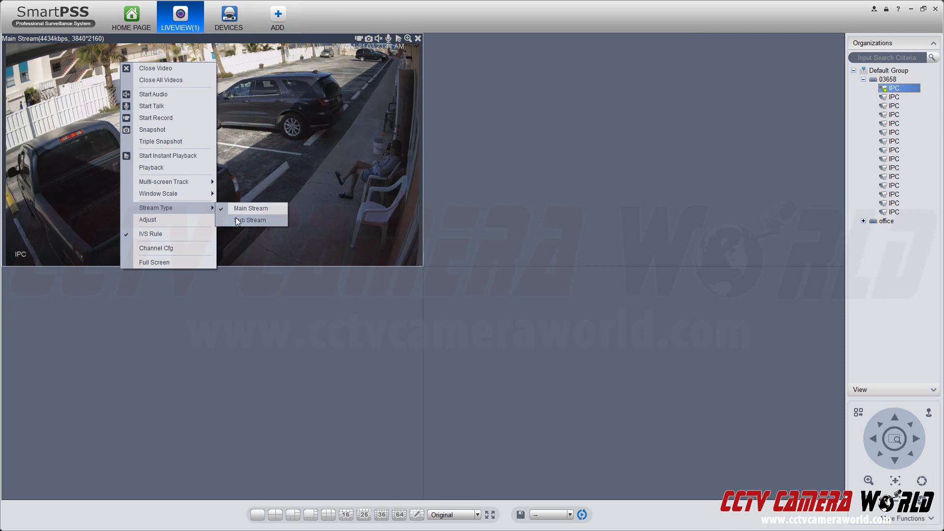
click(251, 219)
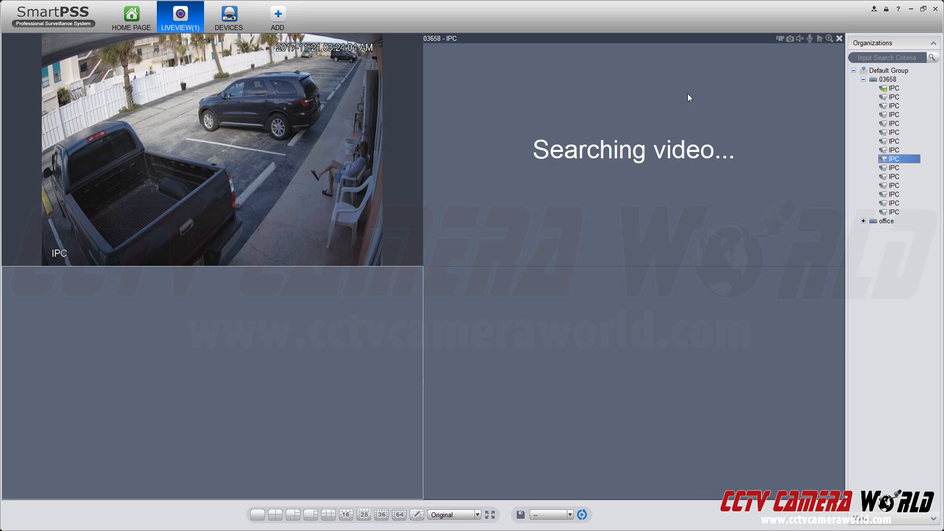
- Replace the top-right feed with a 03658 camera's sub stream, then bring up stream options for office Front
right_click(610, 98)
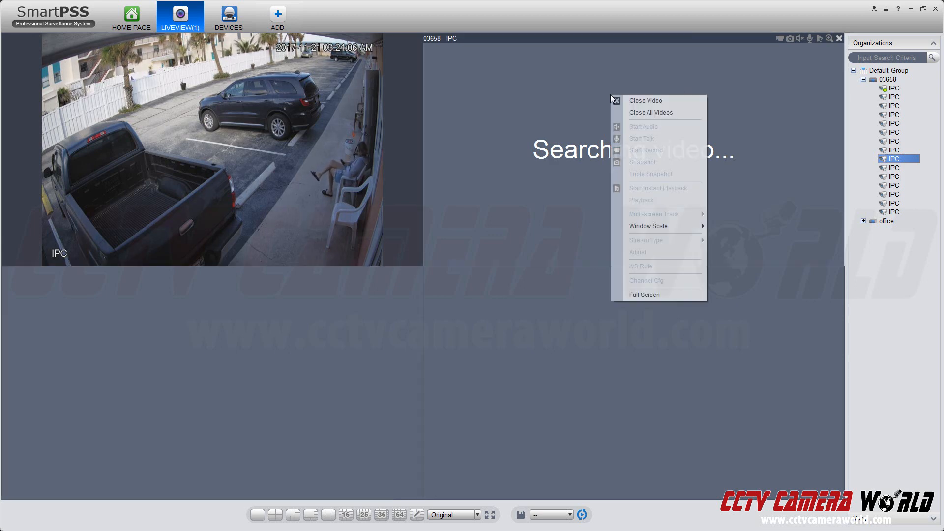
click(897, 158)
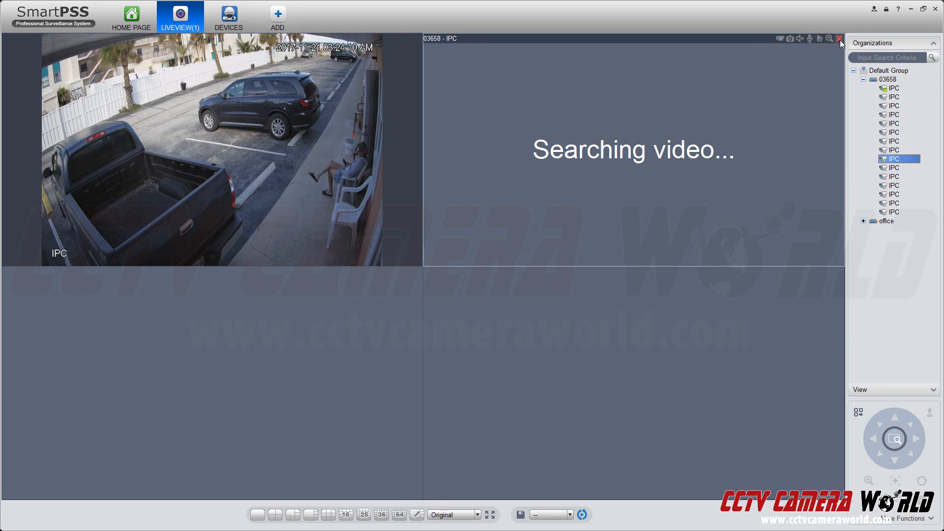
click(839, 38)
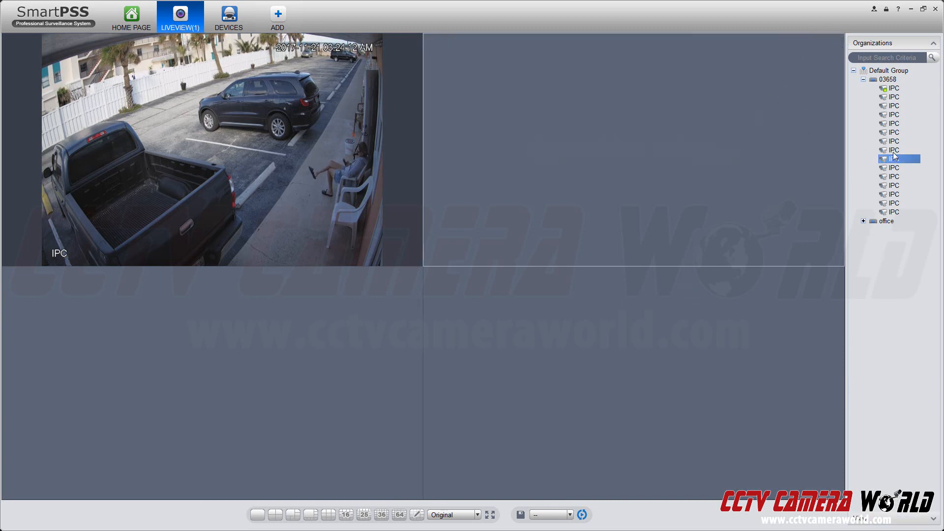
right_click(896, 158)
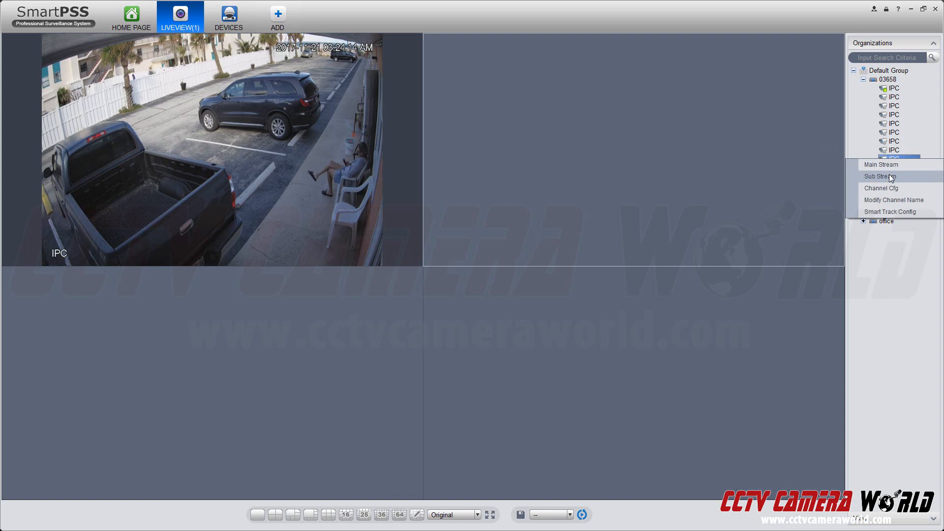
click(879, 177)
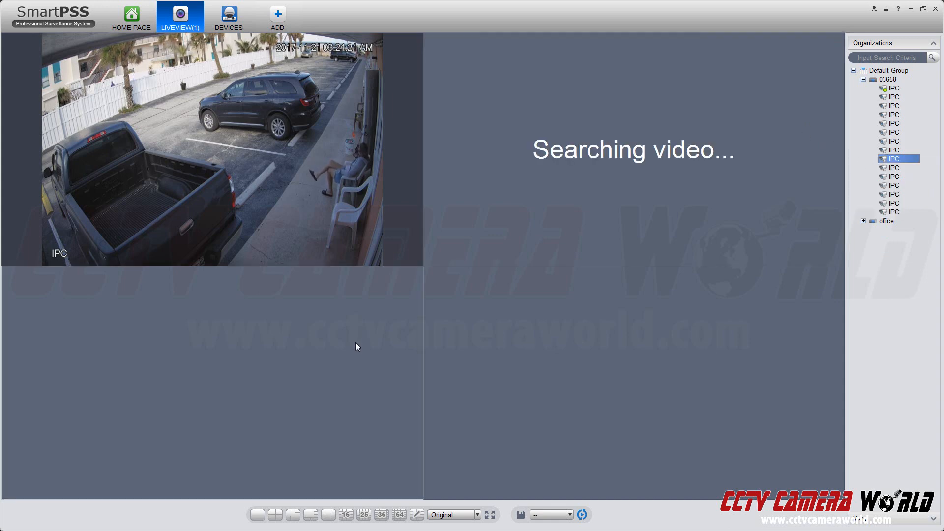
click(864, 220)
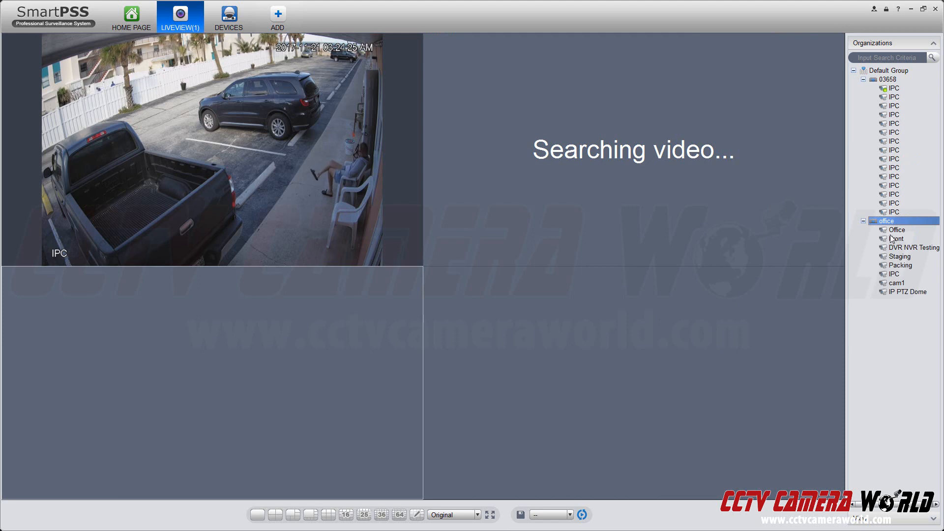
right_click(896, 238)
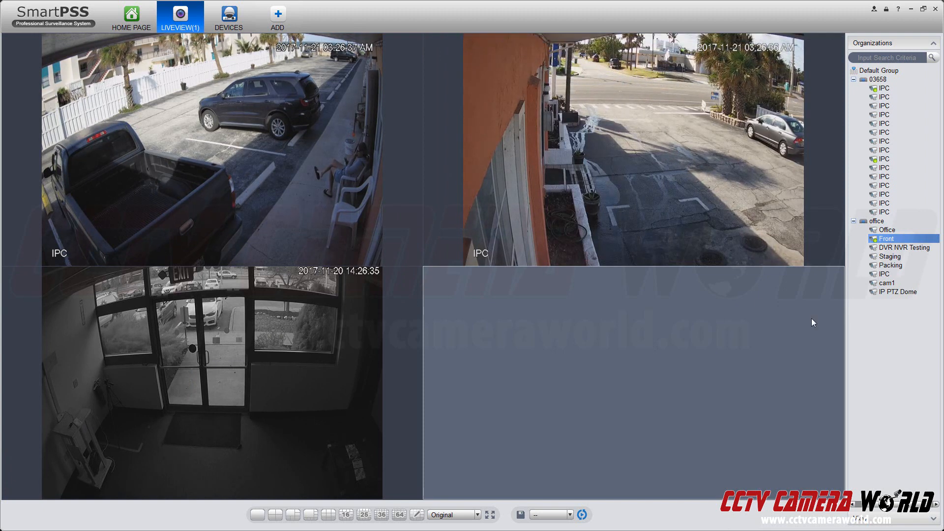
- Save the current three-feed layout as a view named 'view1'
click(519, 514)
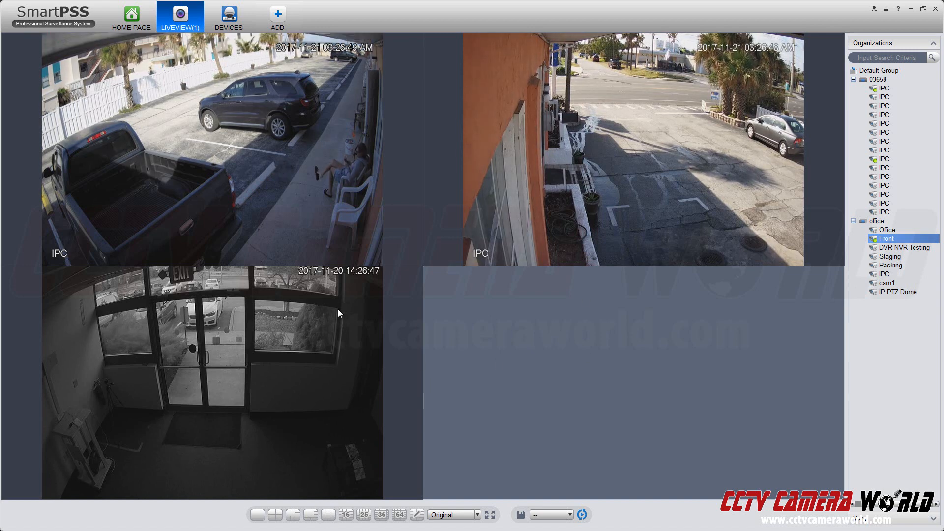
mouse_move(576, 325)
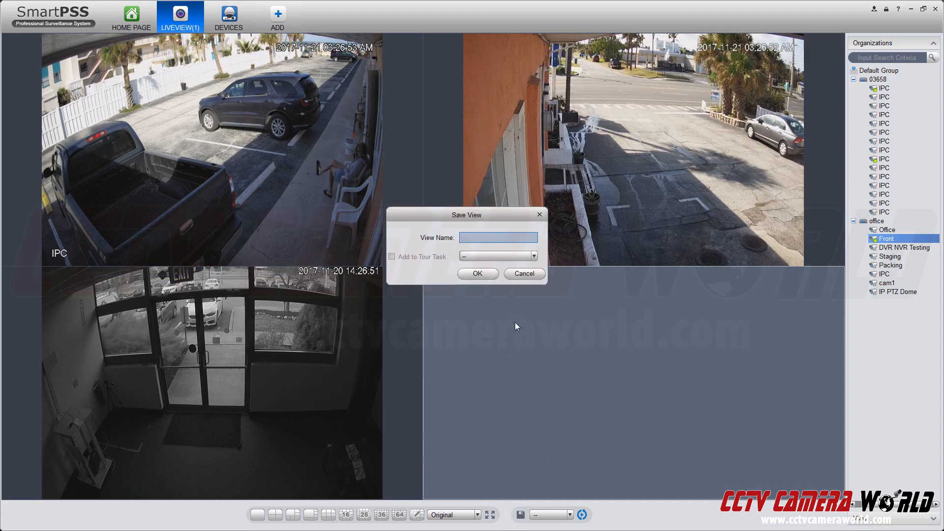
text(view1)
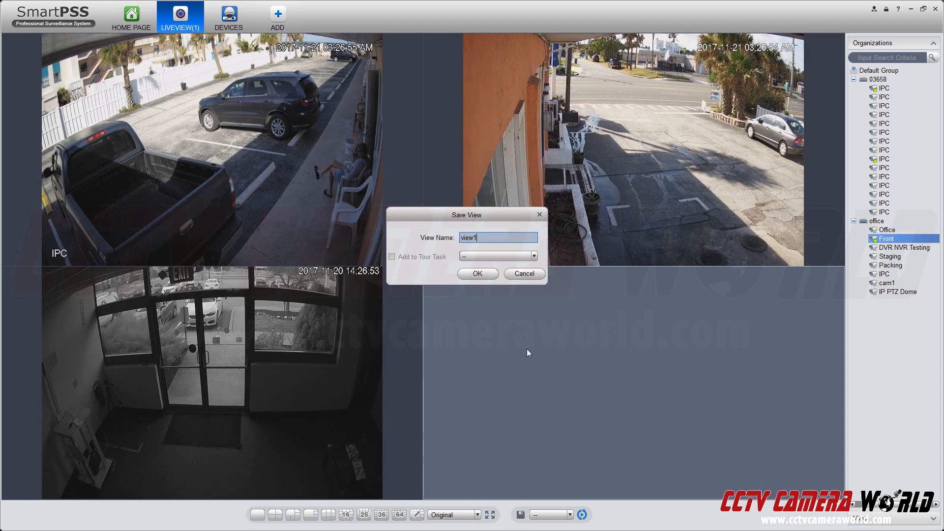
click(476, 273)
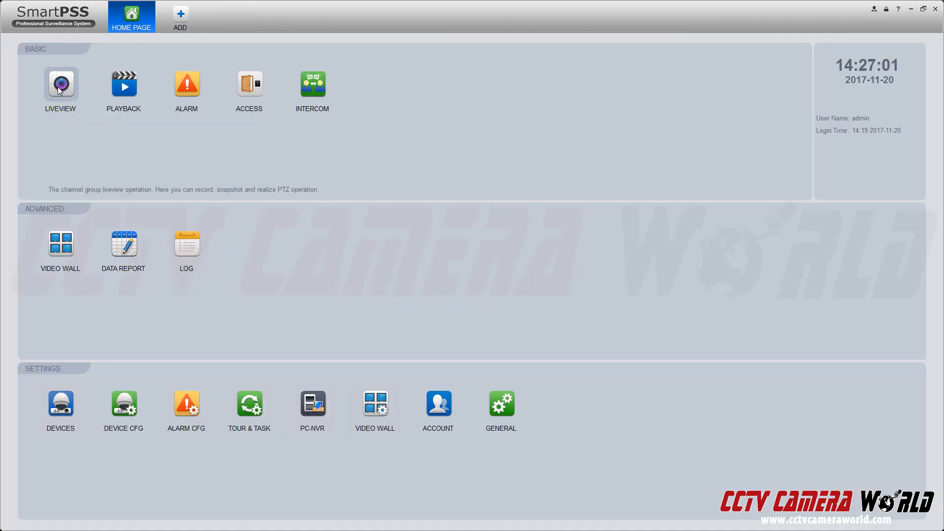
- Open a new live view, recall 'view1', and switch to the 64-window grid
click(60, 84)
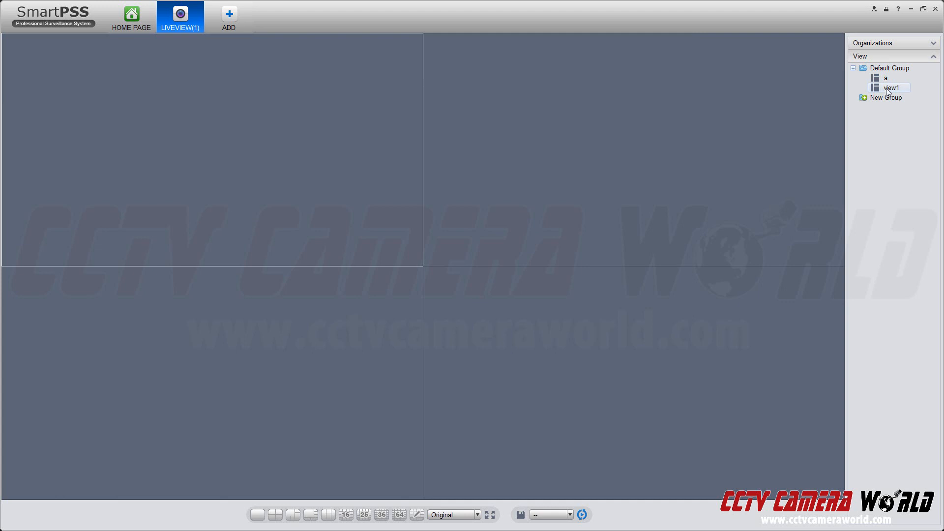
double_click(891, 87)
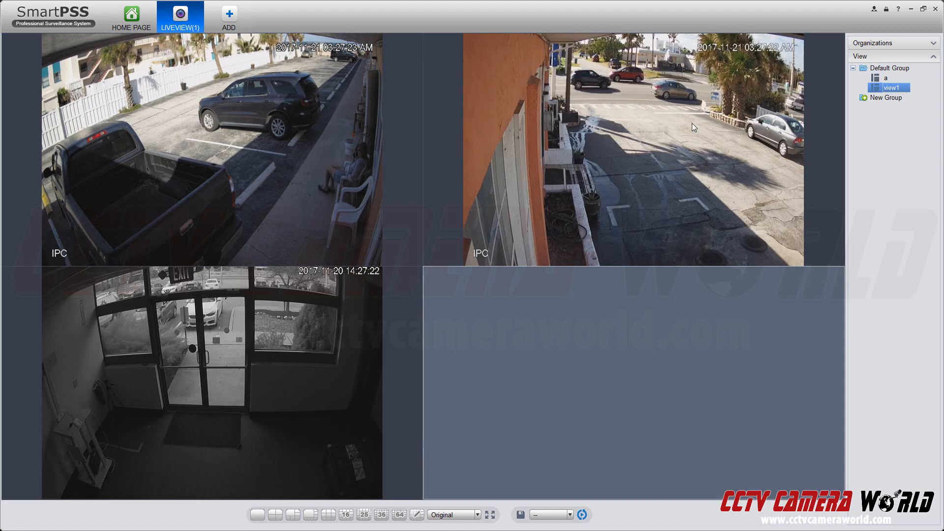
click(399, 515)
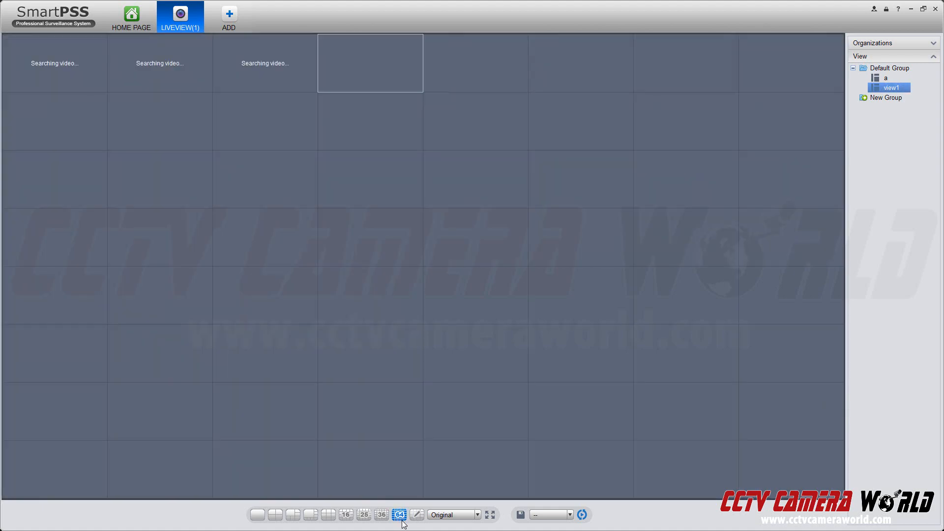